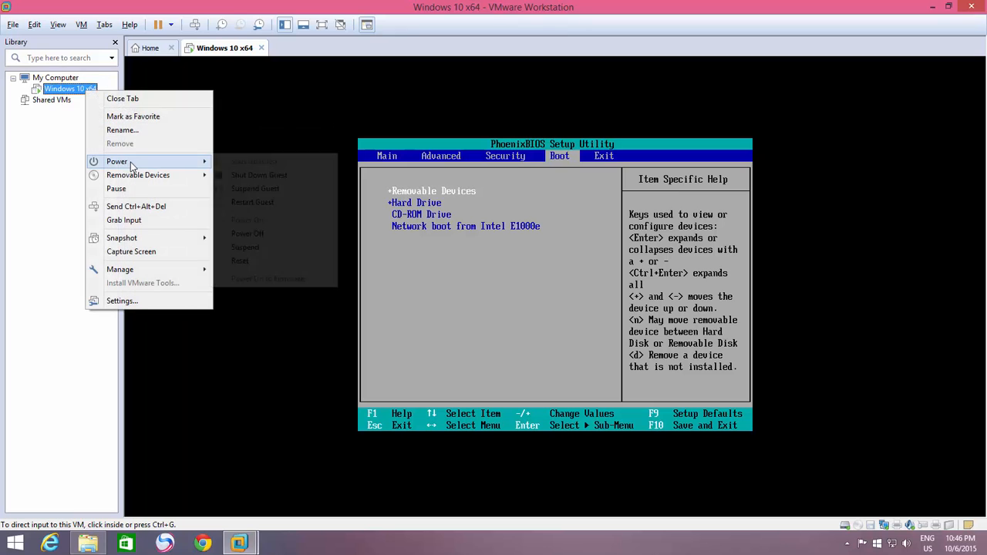
# Power off the Windows 10 x64 VM and bring up its hardware settings
pyautogui.click(247, 233)
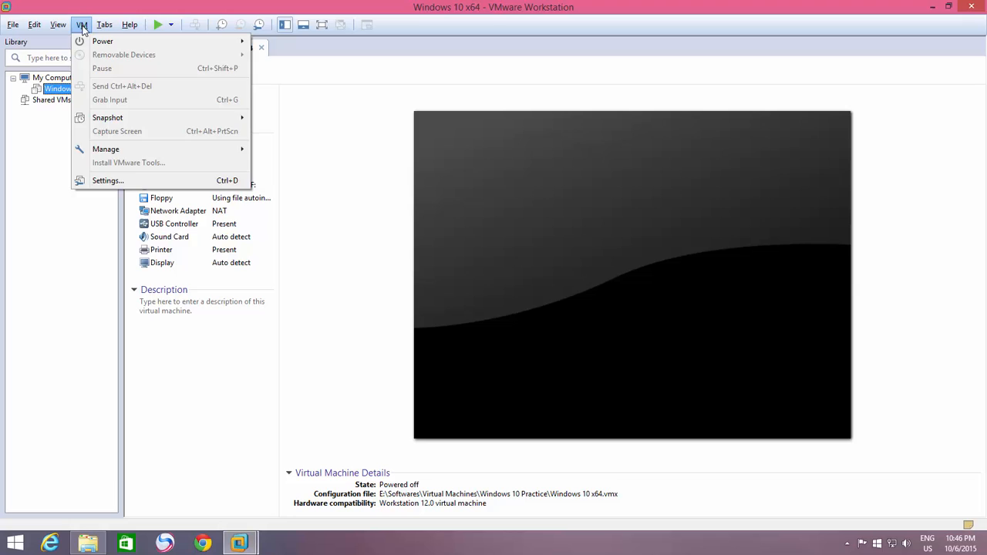
pyautogui.click(108, 179)
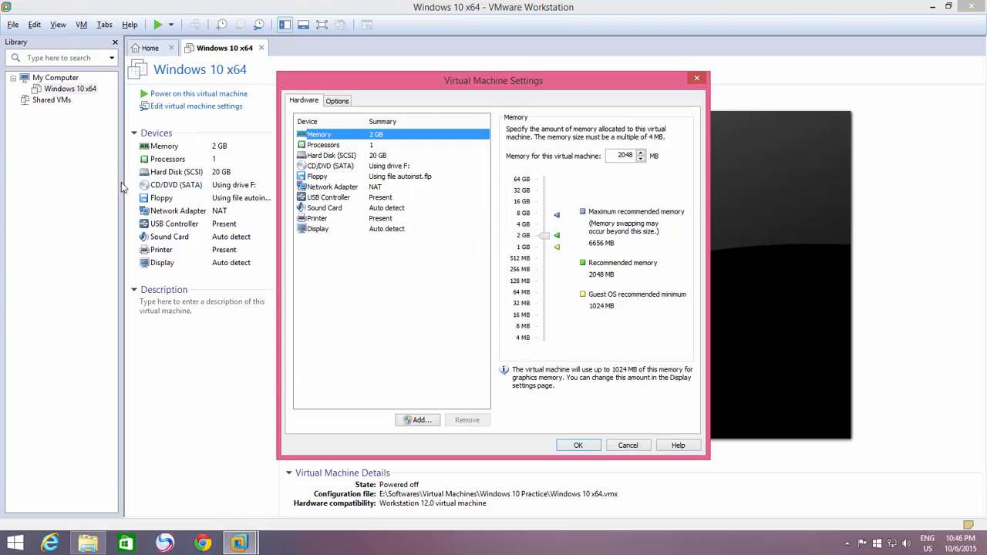
# Add a new SCSI hard disk that uses a physical disk, up to the drive-selection step
pyautogui.click(423, 419)
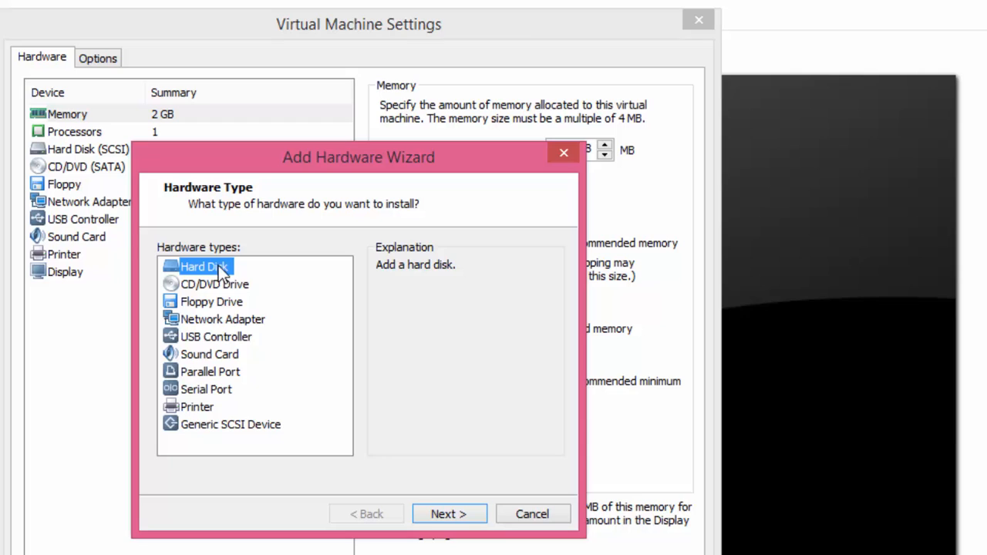
pyautogui.click(449, 513)
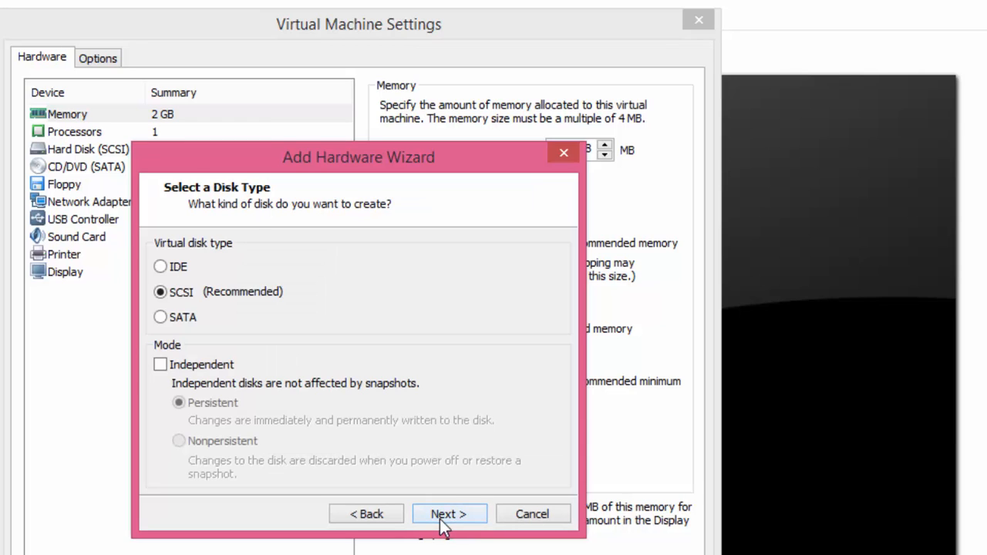
pyautogui.moveTo(193, 296)
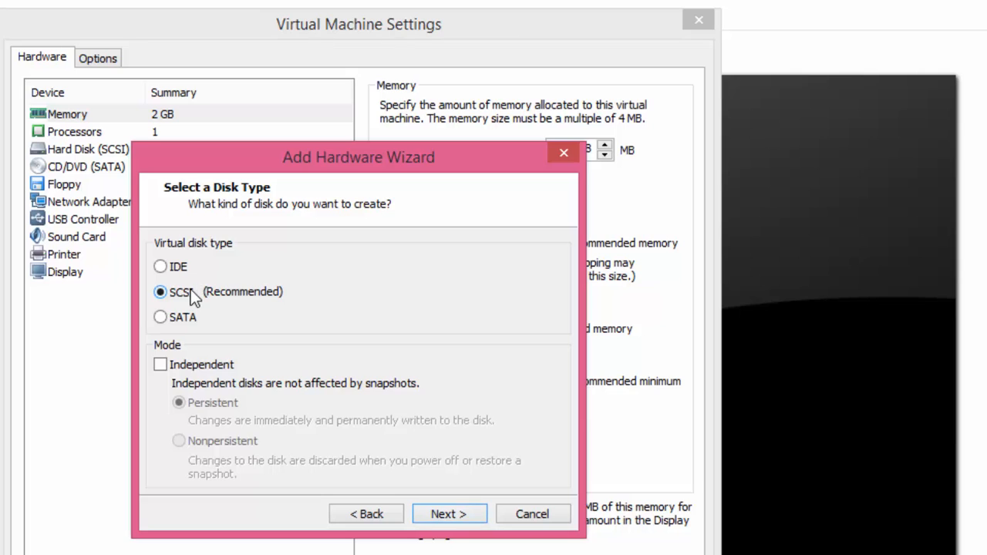
pyautogui.click(449, 514)
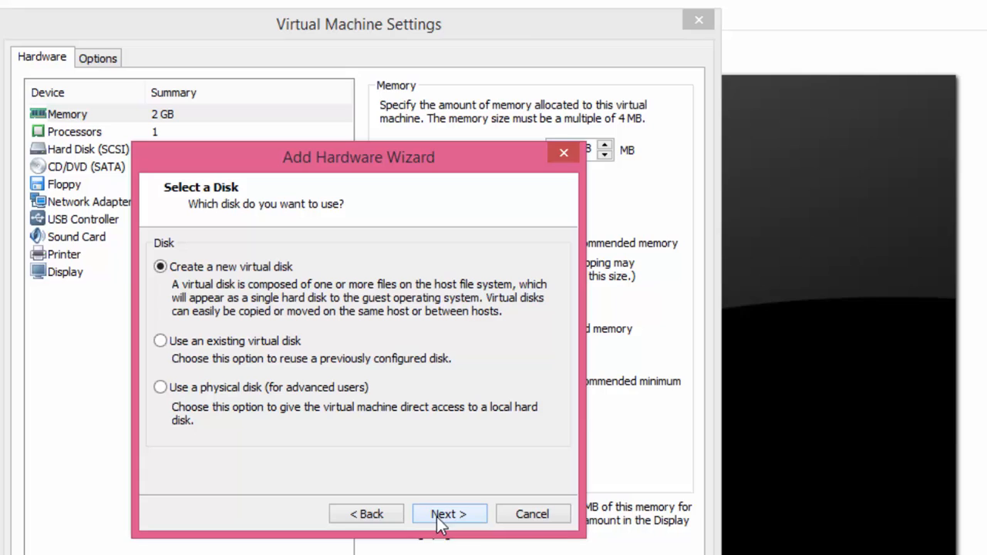
pyautogui.click(160, 388)
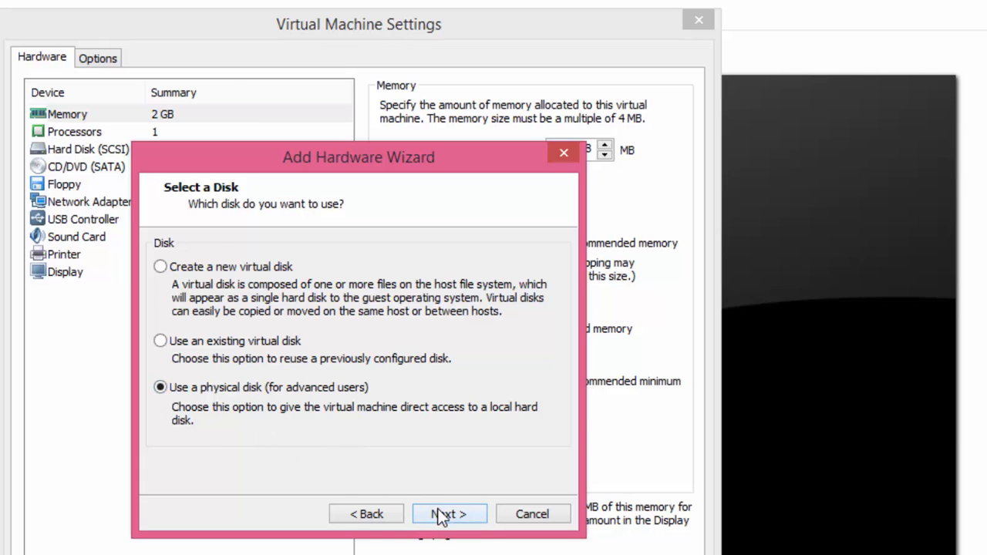
pyautogui.click(449, 514)
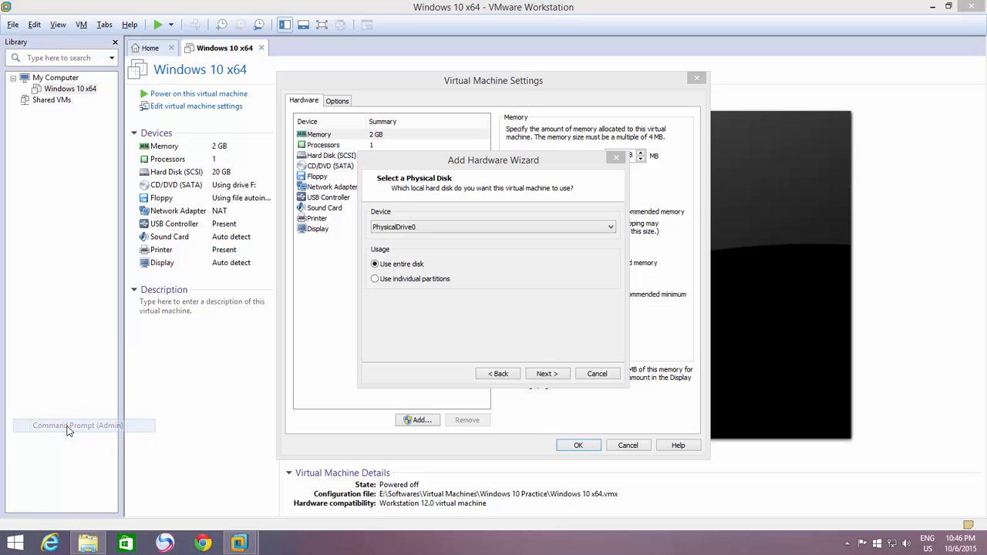
# Run diskpart's list disk in an admin prompt to confirm the 15 GB USB is Disk 1, then exit
pyautogui.click(77, 426)
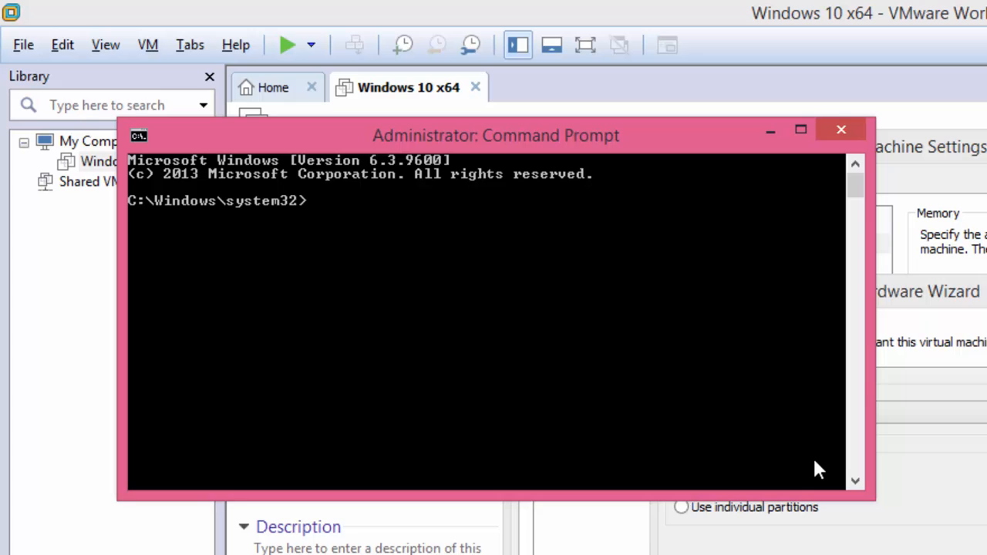
pyautogui.write('diskpart')
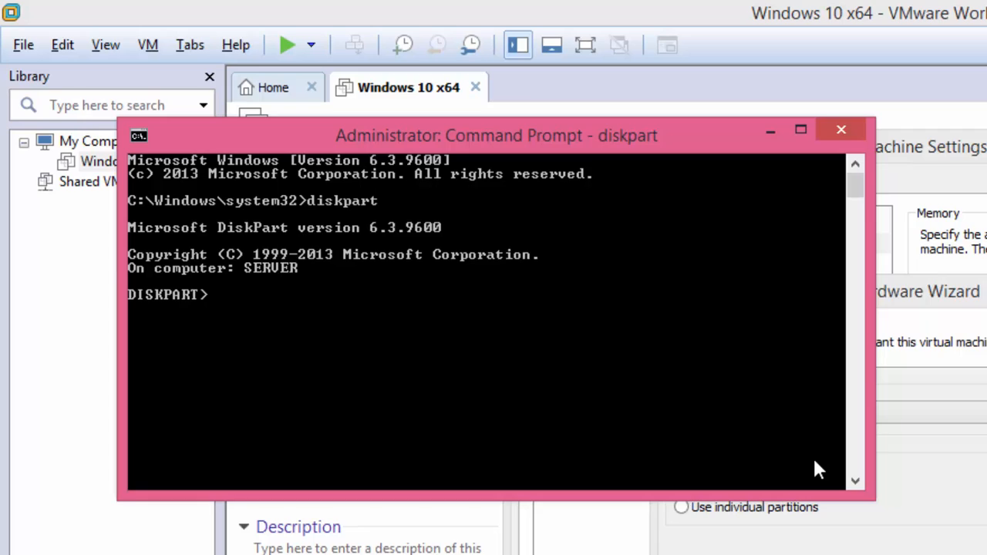
pyautogui.write('list disk')
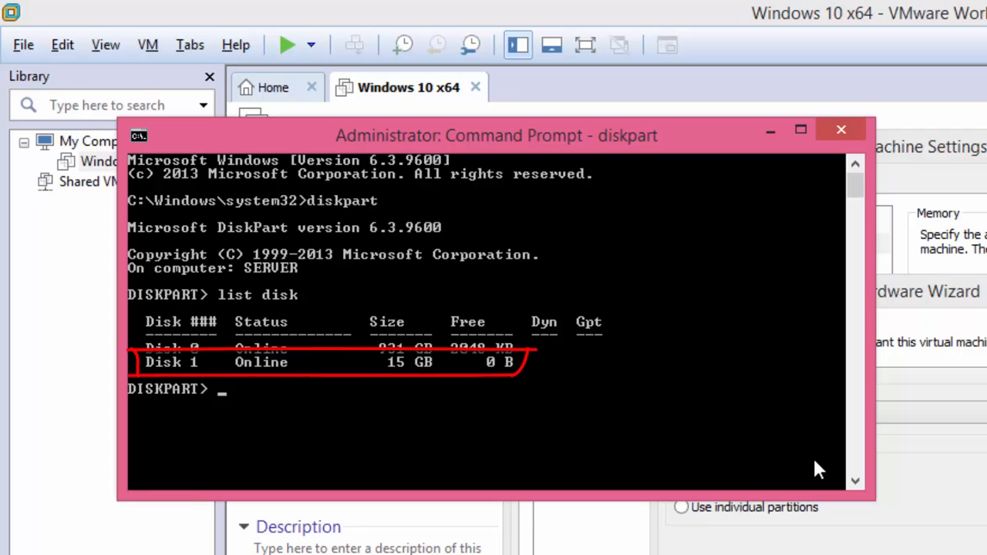
pyautogui.write('e')
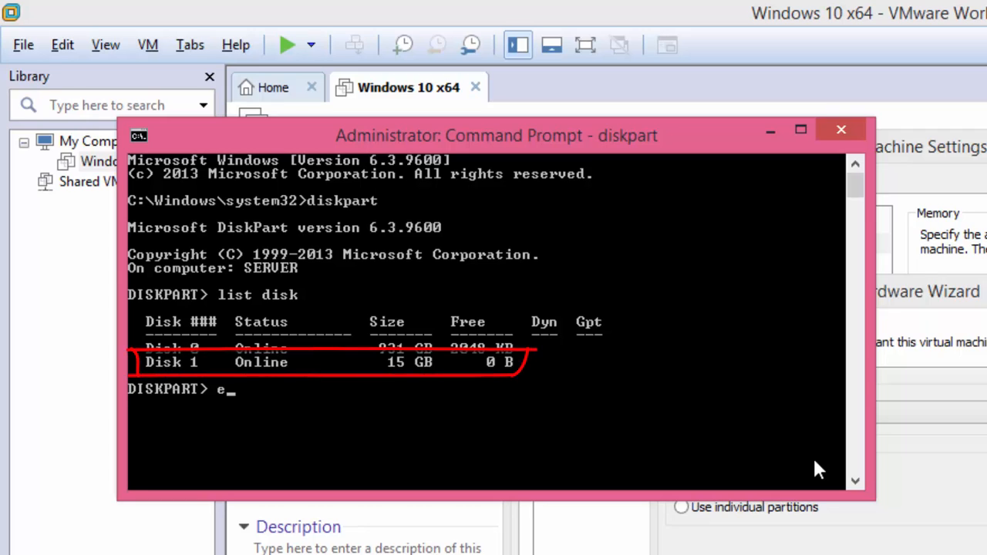
pyautogui.write('xit')
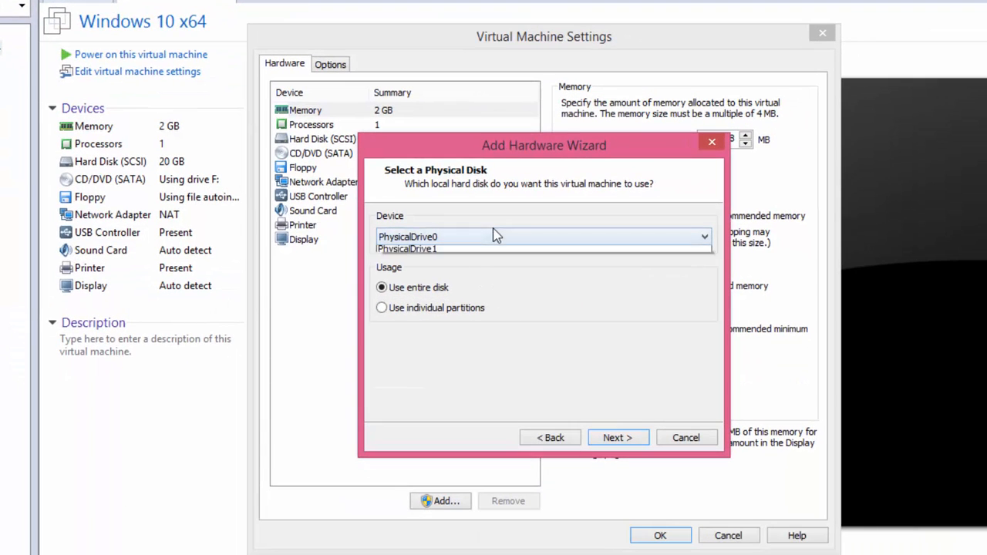
# Choose PhysicalDrive1 with the entire disk and finish adding it to the VM
pyautogui.click(407, 248)
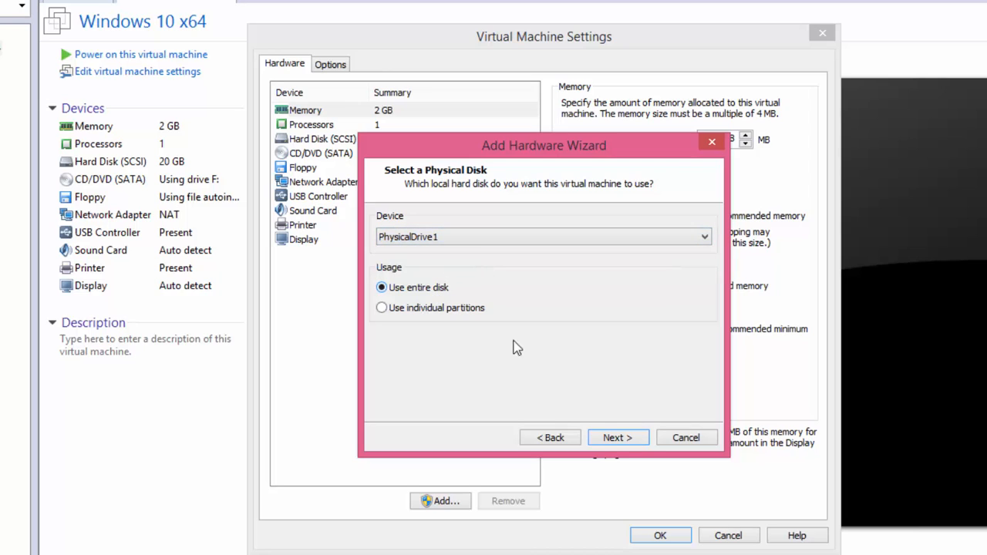
pyautogui.click(617, 438)
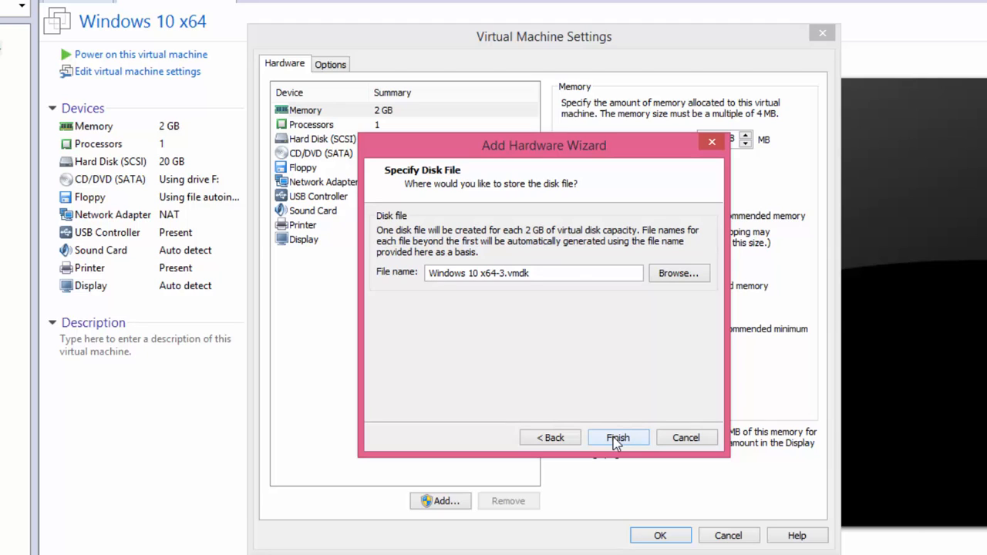
pyautogui.click(617, 438)
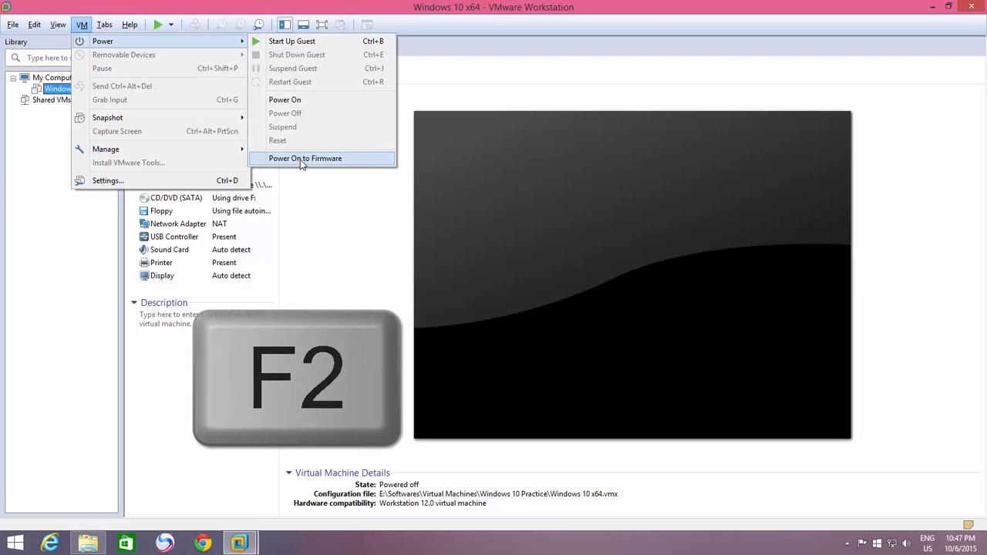
# Power the VM on to firmware, dismiss the hint, and enter the PhoenixBIOS setup with F2
pyautogui.click(306, 157)
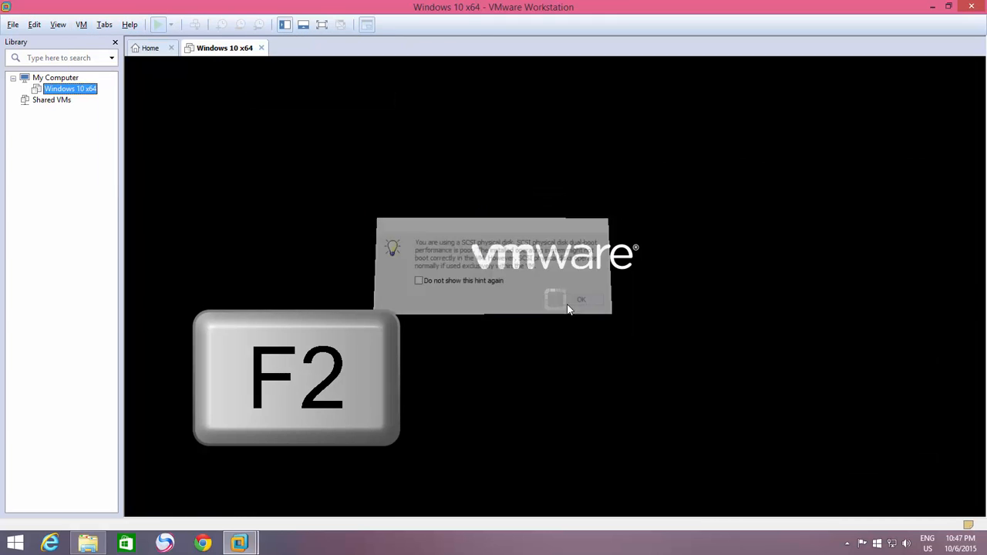
pyautogui.click(556, 299)
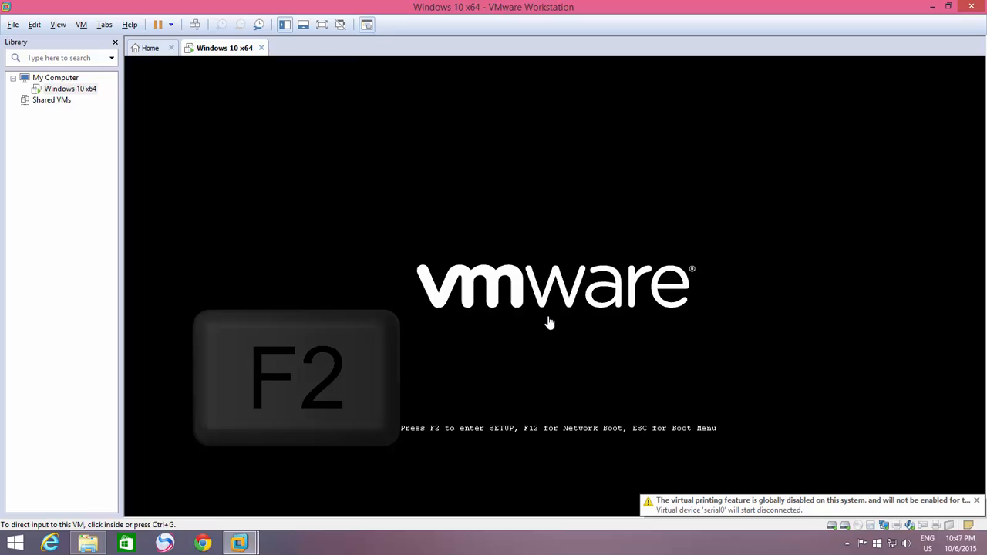
pyautogui.press('f2')
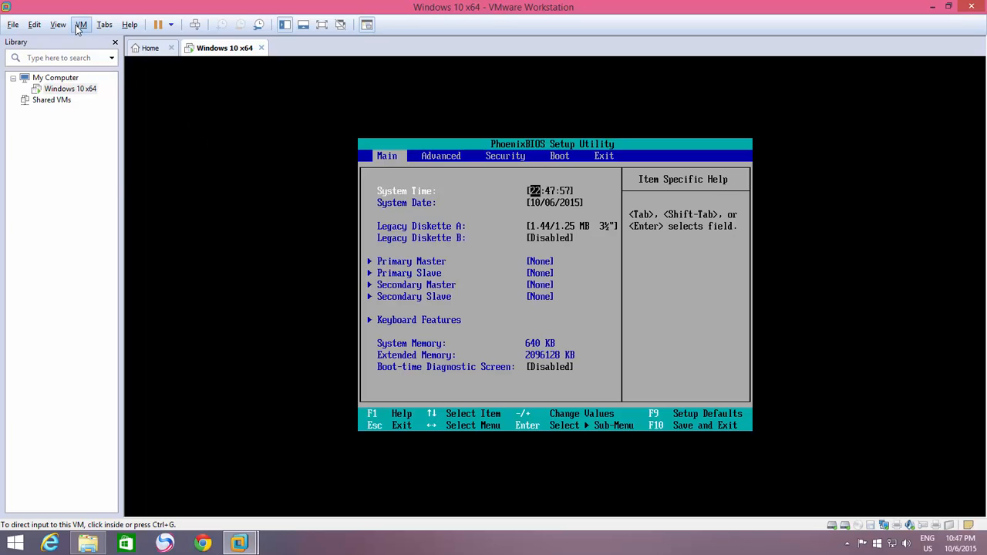
# Grab keyboard input into the VM so the BIOS pages can be navigated
pyautogui.click(80, 25)
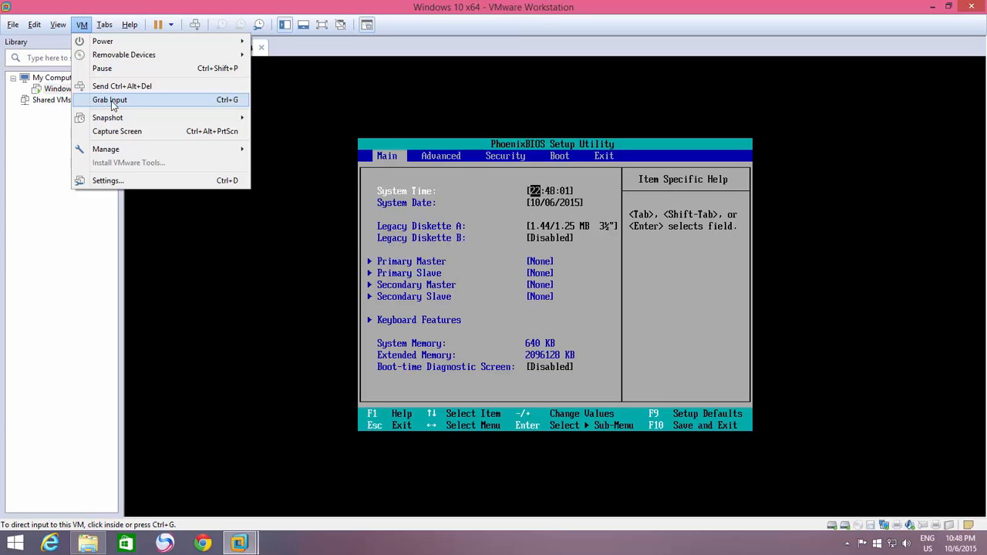
pyautogui.click(110, 100)
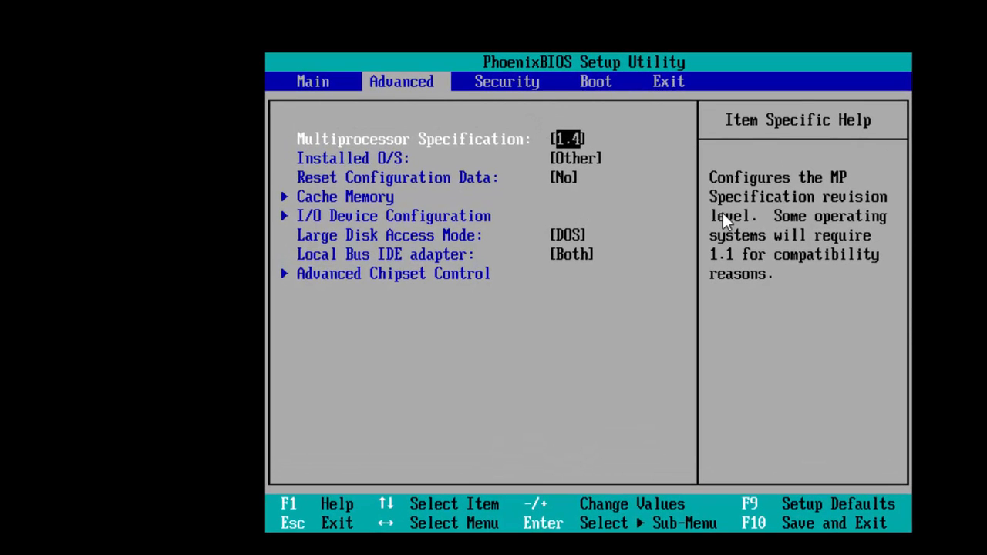
# Move Hard Drive, with SCSI Hard Drive (0:1) first, to the top of the boot order, then go to Exit
pyautogui.click(596, 80)
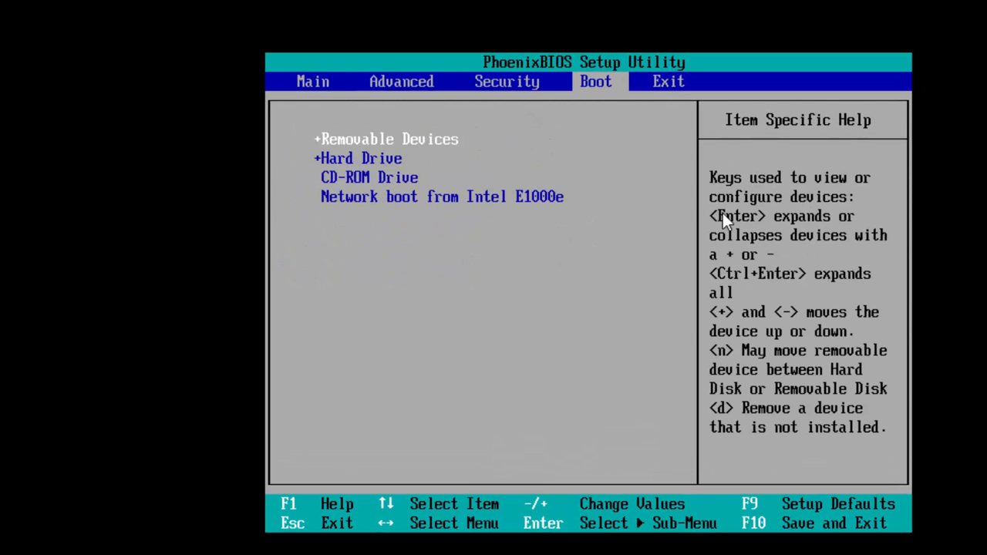
pyautogui.press('Down')
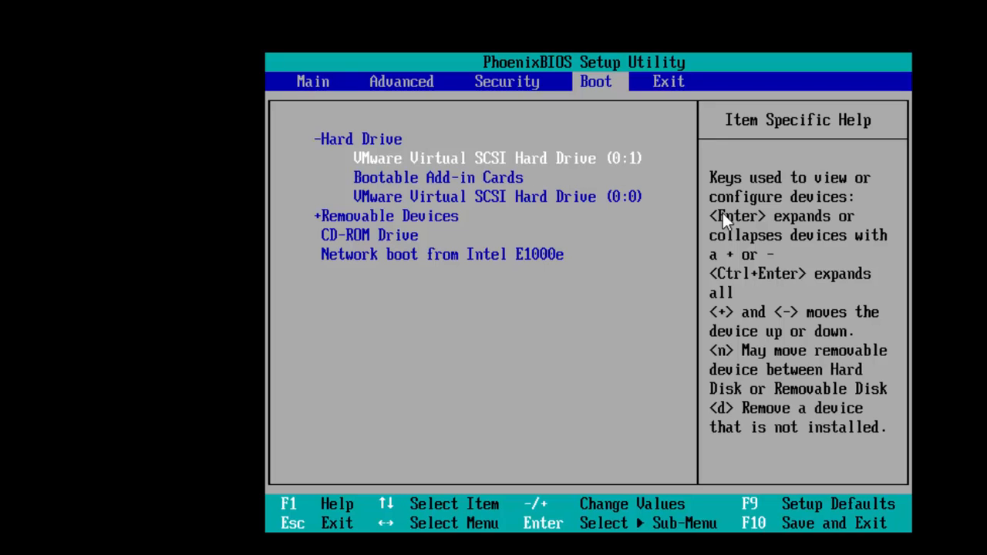
pyautogui.click(668, 81)
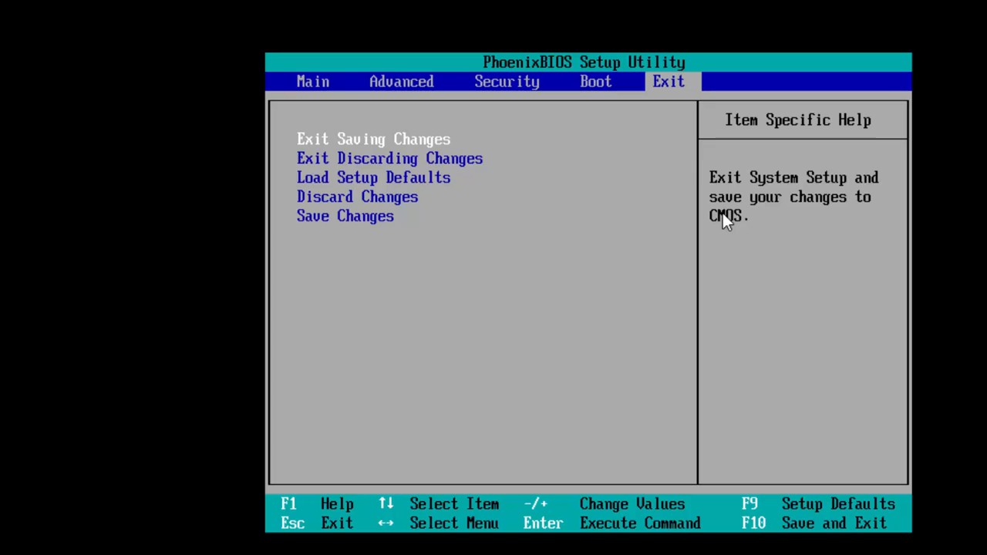